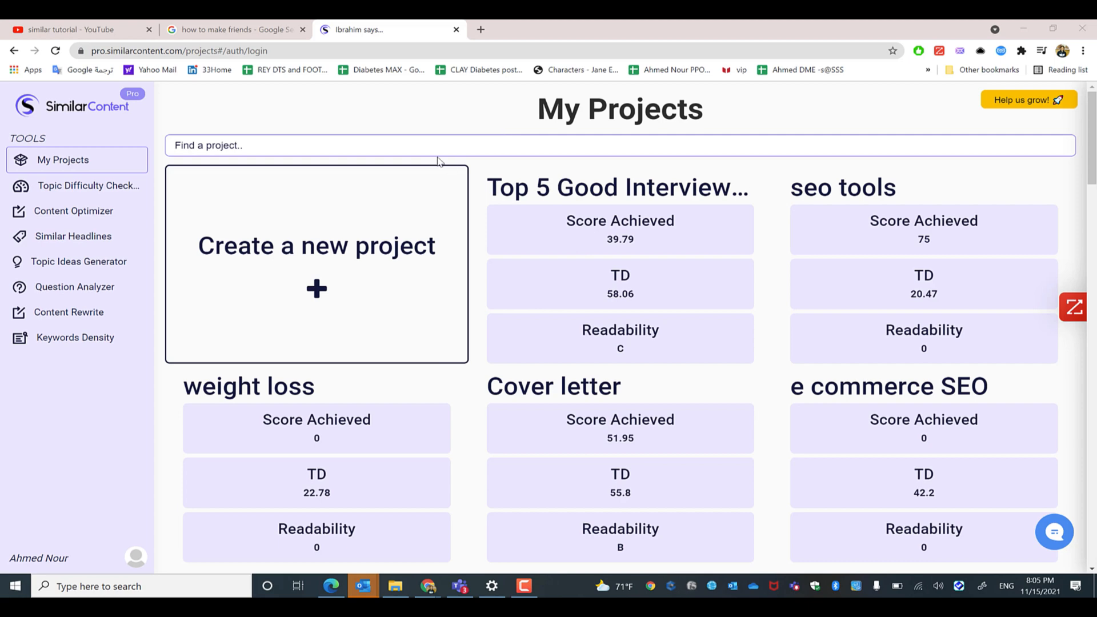
pyautogui.moveTo(372, 227)
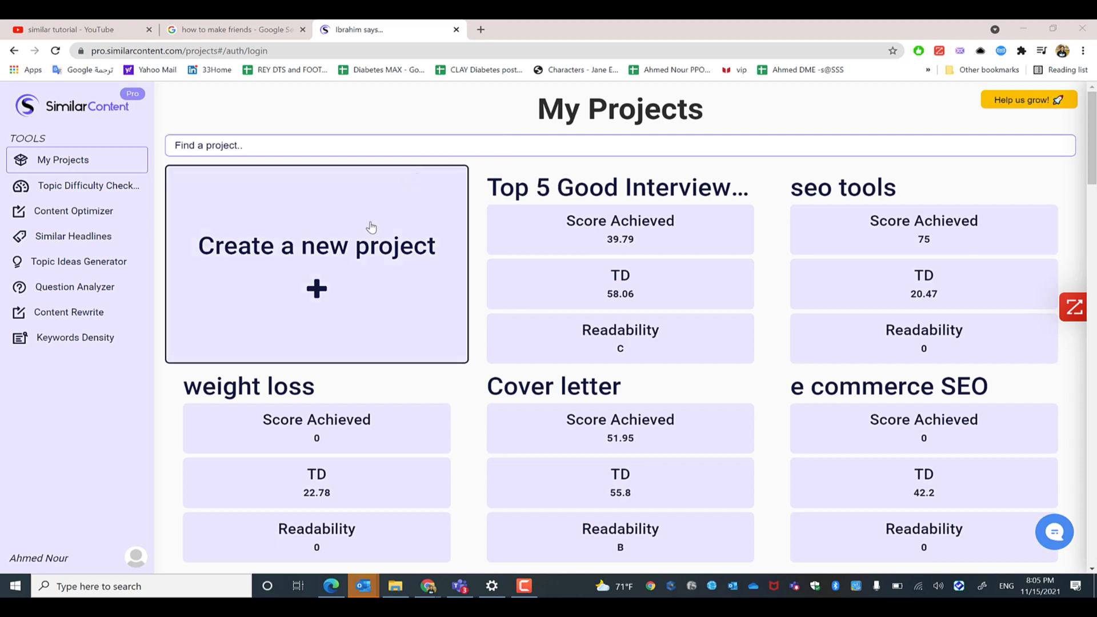
# Start a new project from the 'Create a new project' card on My Projects.
pyautogui.click(316, 245)
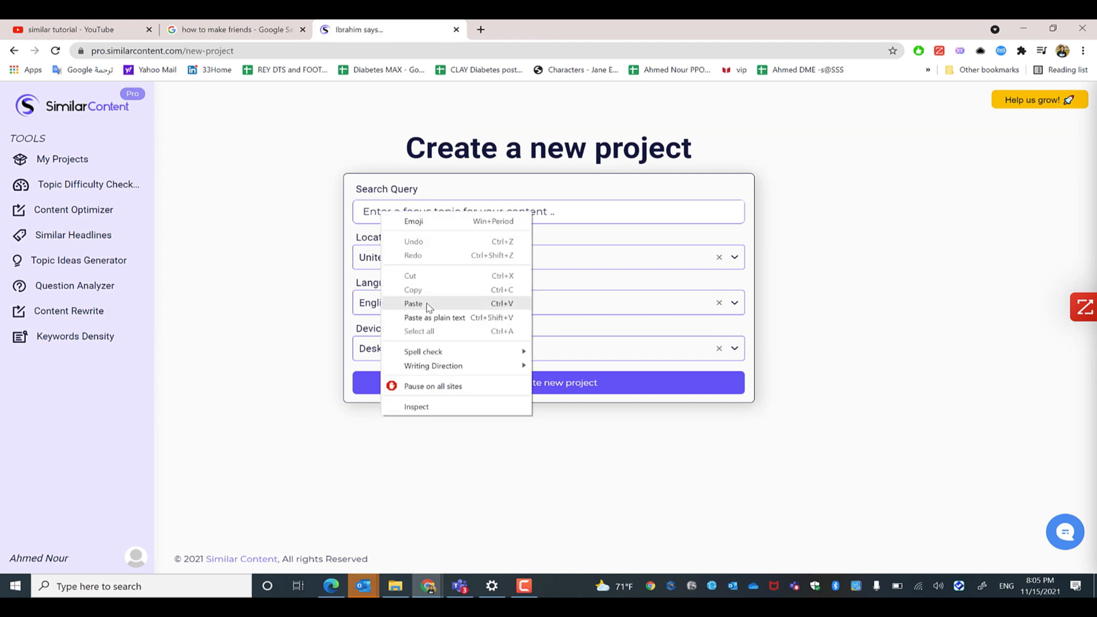
# Paste 'how to make friends' as the search query.
pyautogui.click(414, 303)
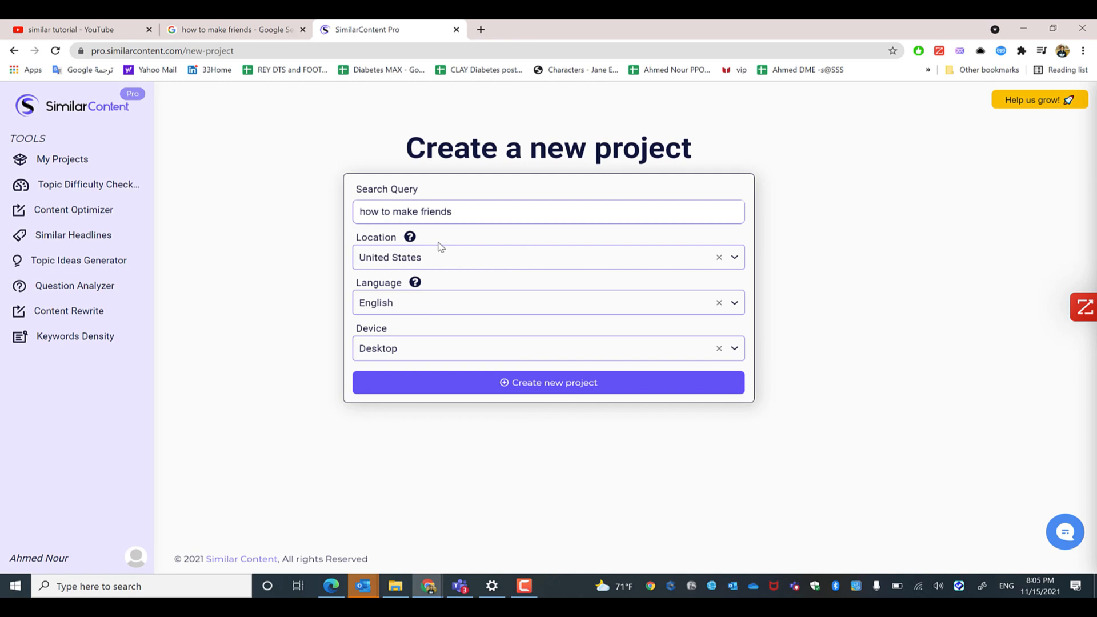
pyautogui.click(547, 257)
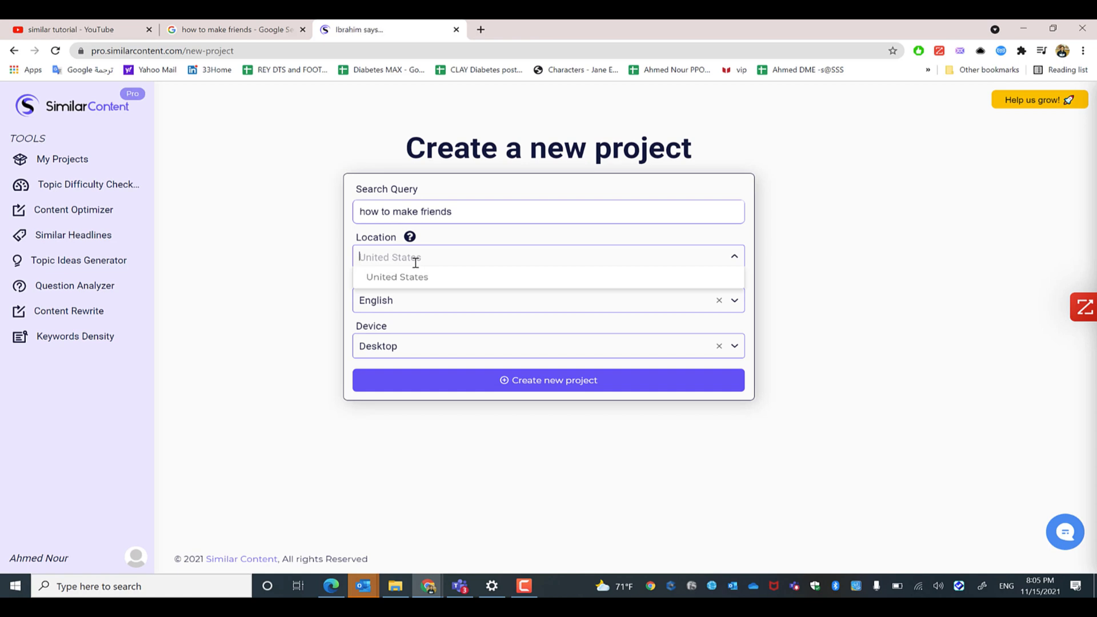
# Search the location list and choose United States.
pyautogui.write('ar')
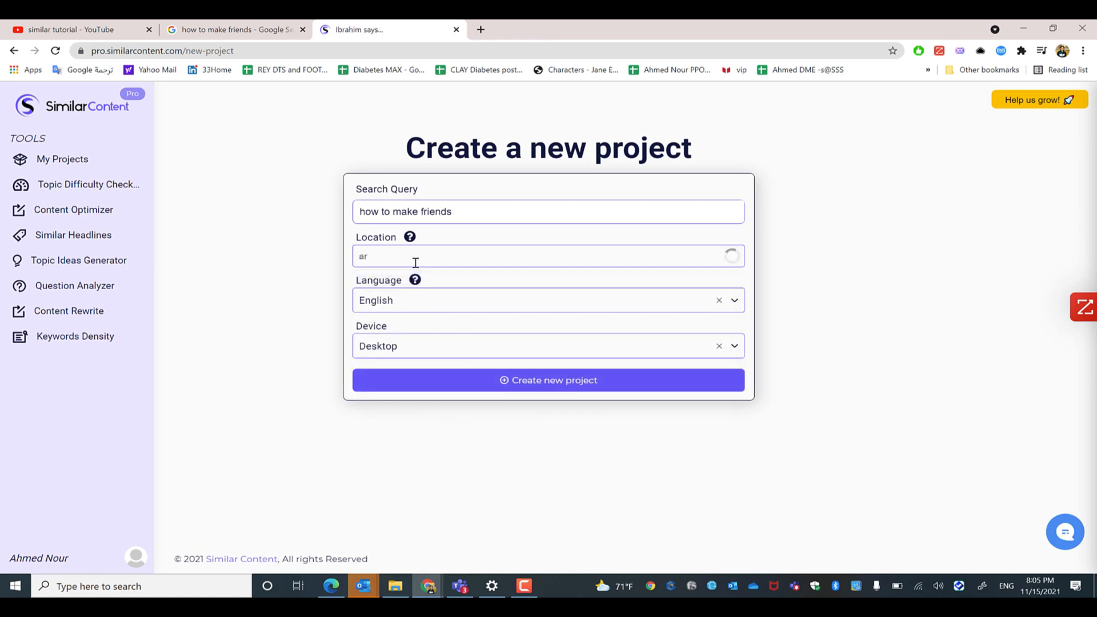
pyautogui.write('i')
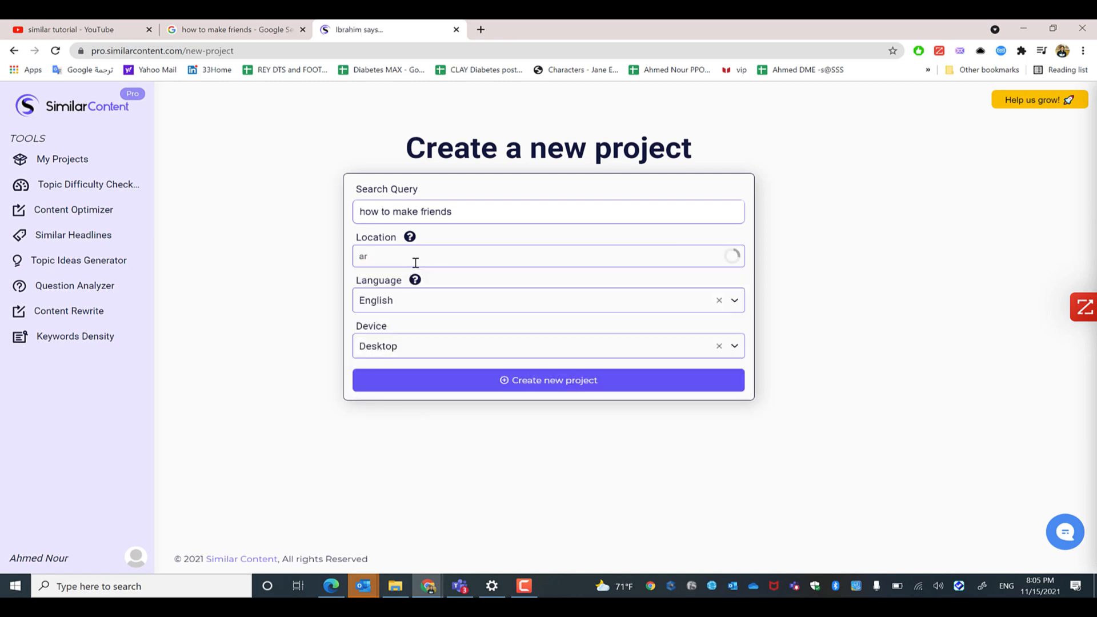
pyautogui.write('d')
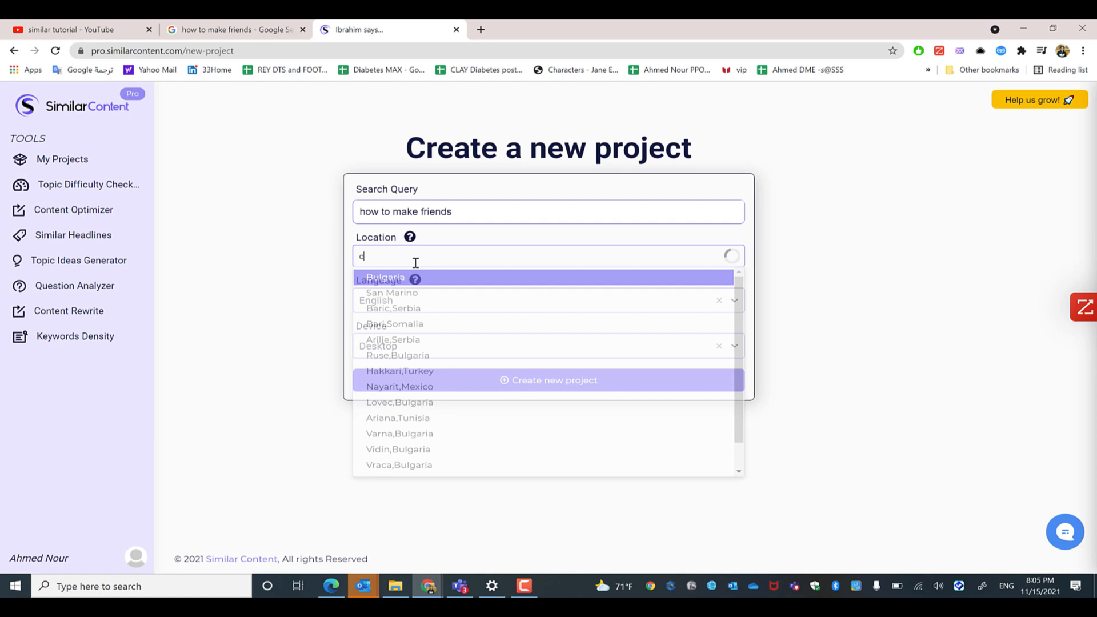
pyautogui.write('air')
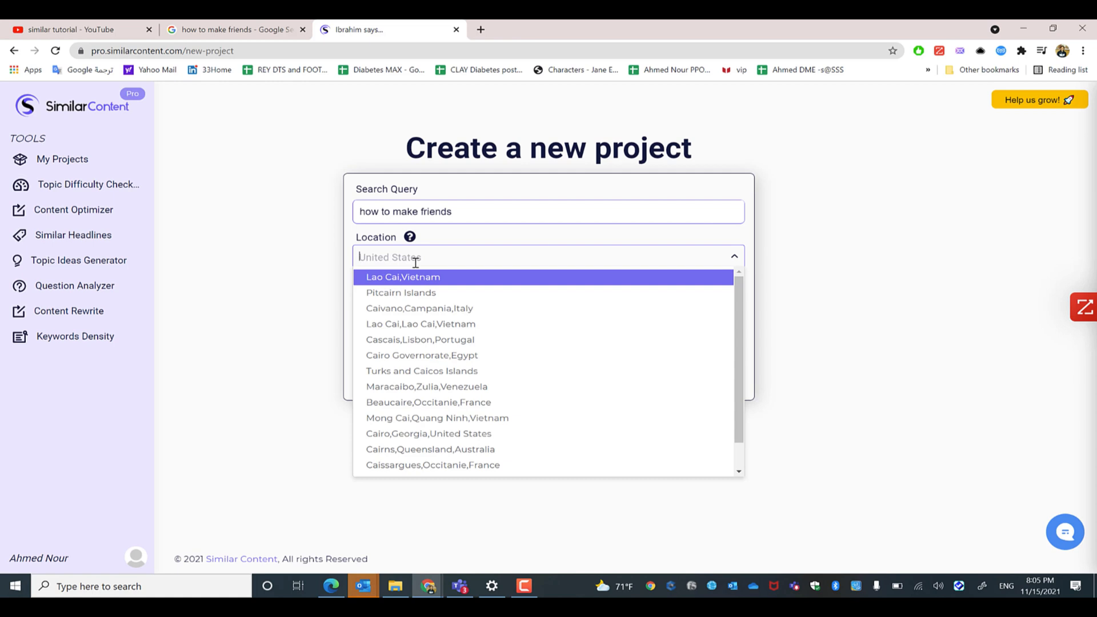
pyautogui.write('un')
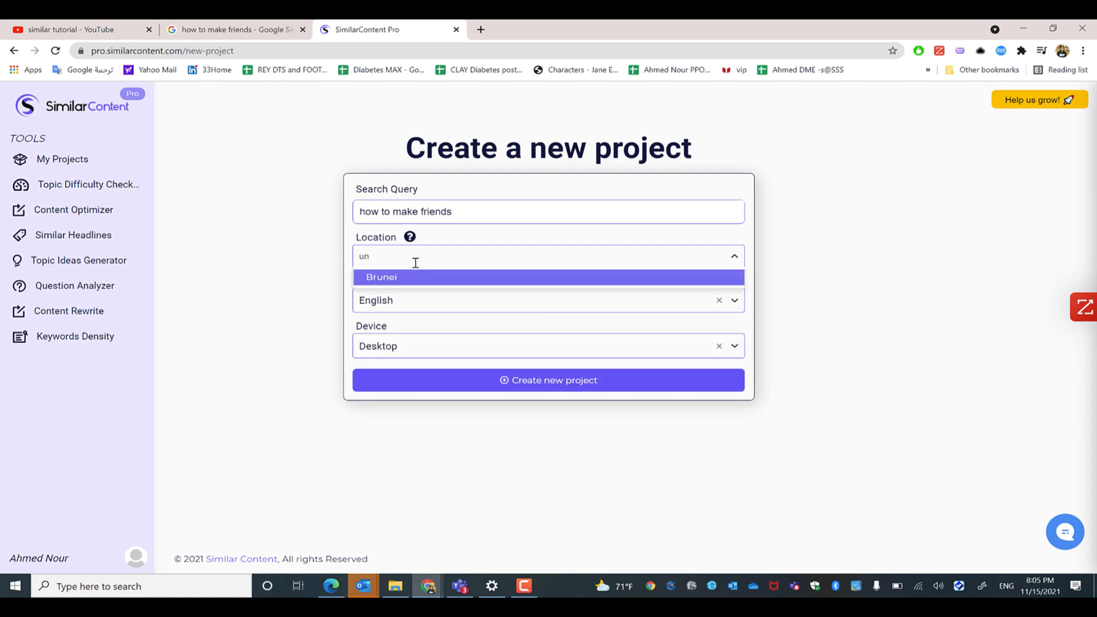
pyautogui.write('ite')
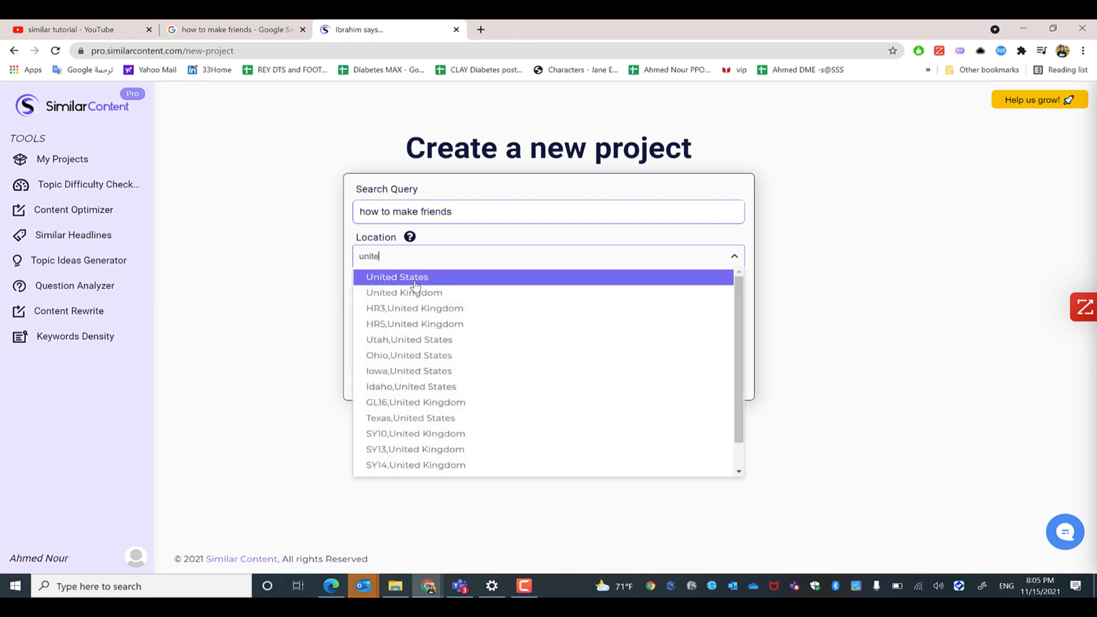
pyautogui.click(397, 276)
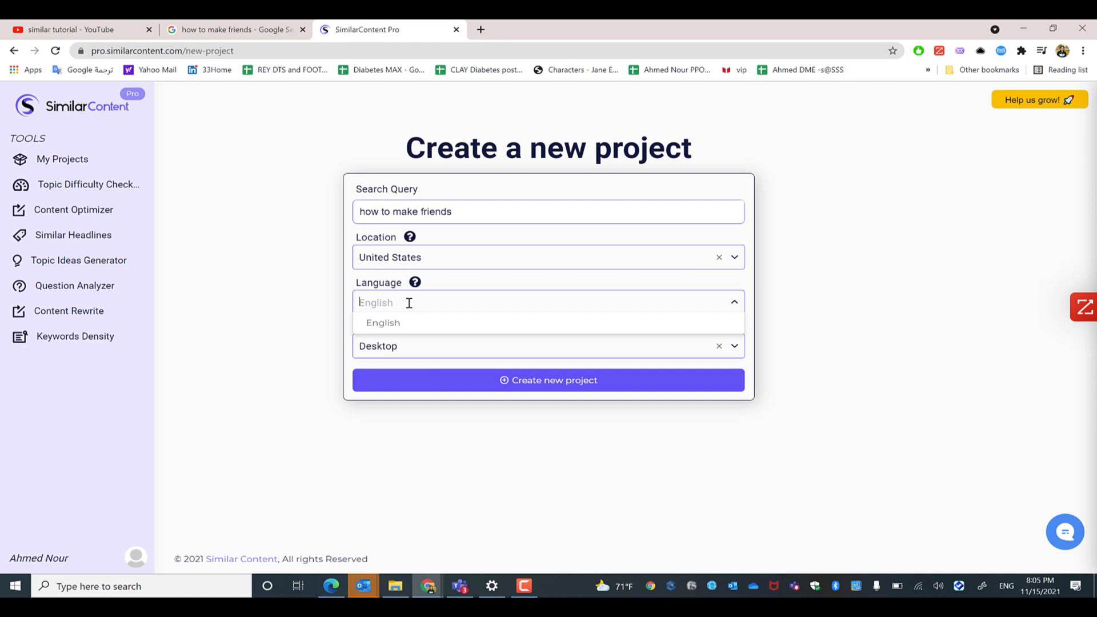
# Filter languages with 'en' and select English, leaving Device on Desktop.
pyautogui.write('d')
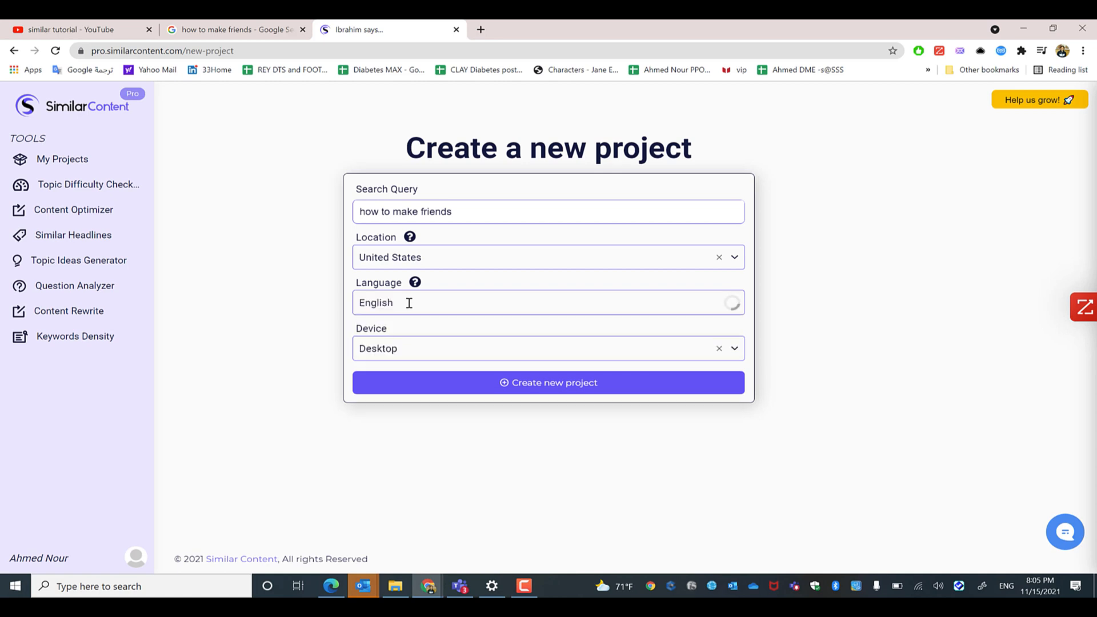
pyautogui.click(548, 302)
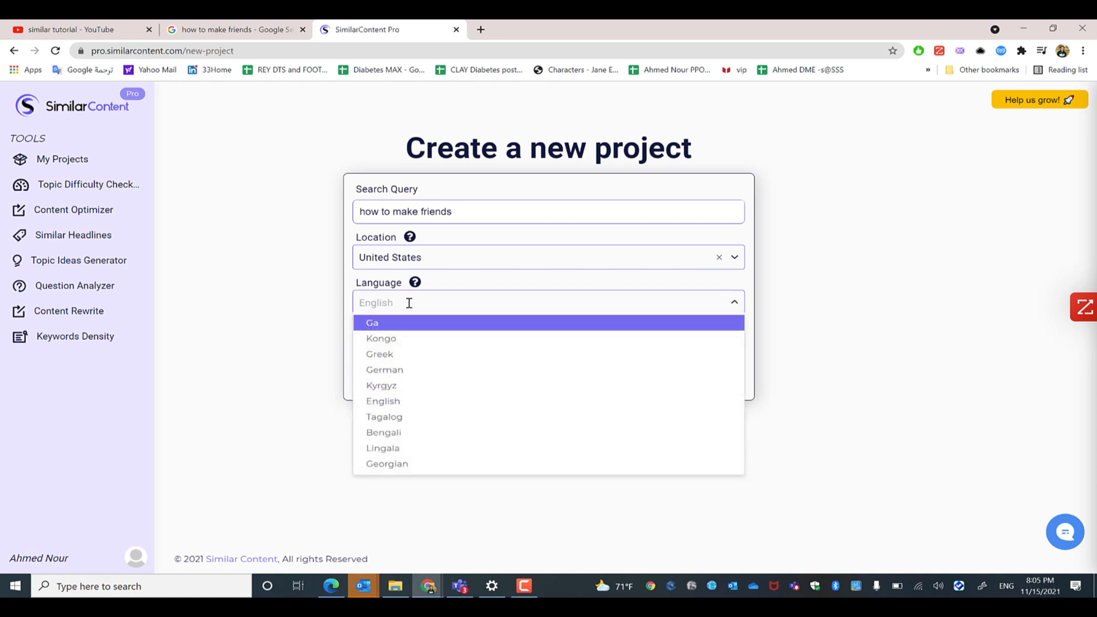
pyautogui.write('en')
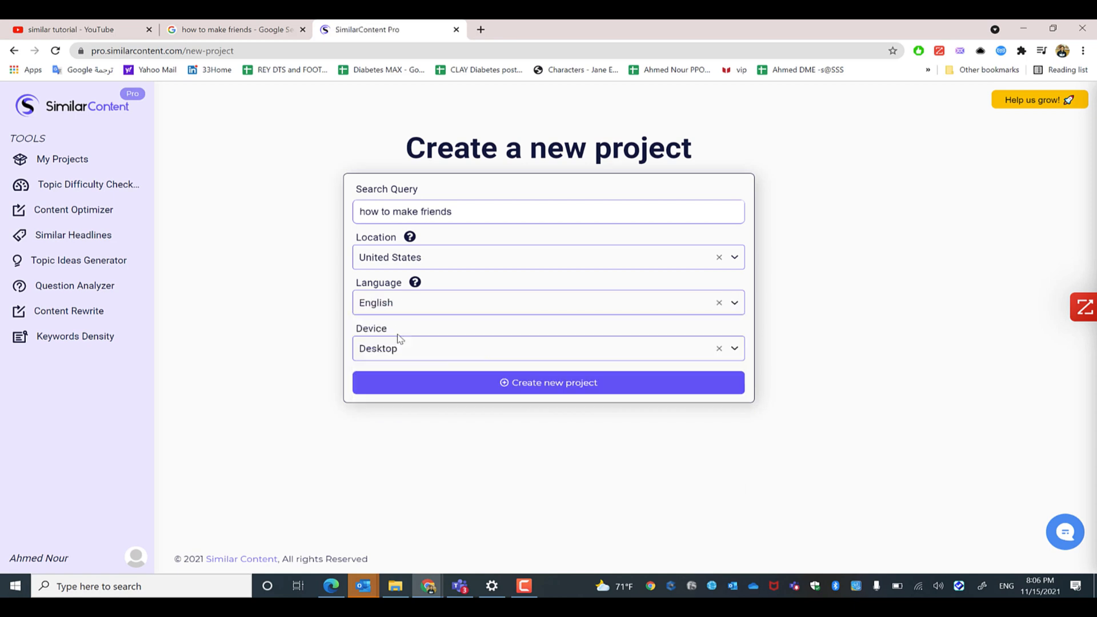
pyautogui.click(546, 348)
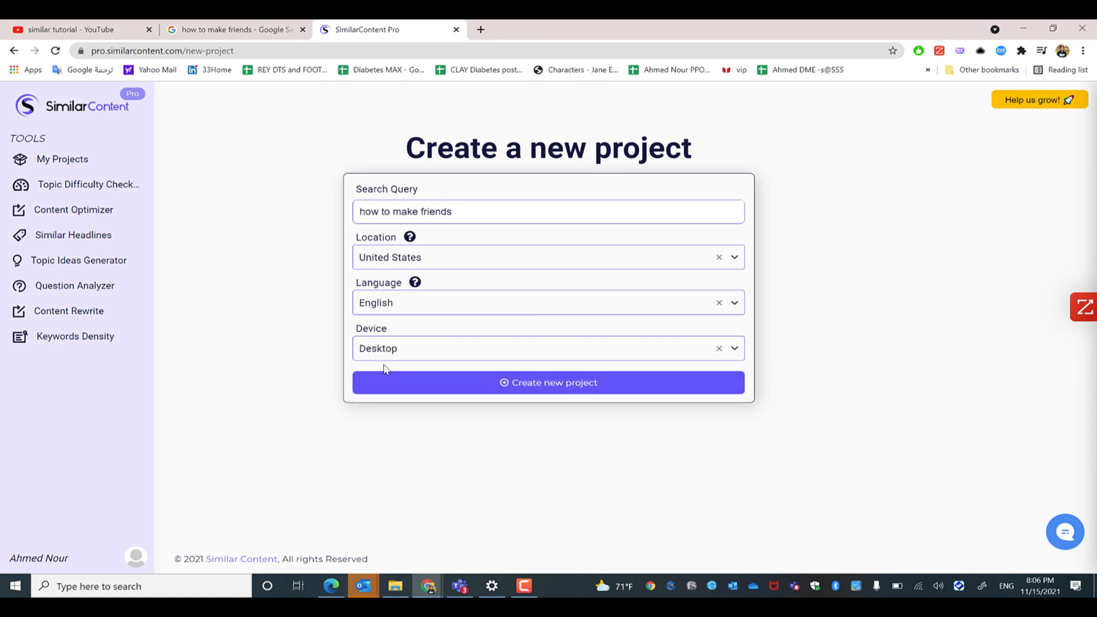
# Create the project so Google ranking fetching begins.
pyautogui.click(548, 382)
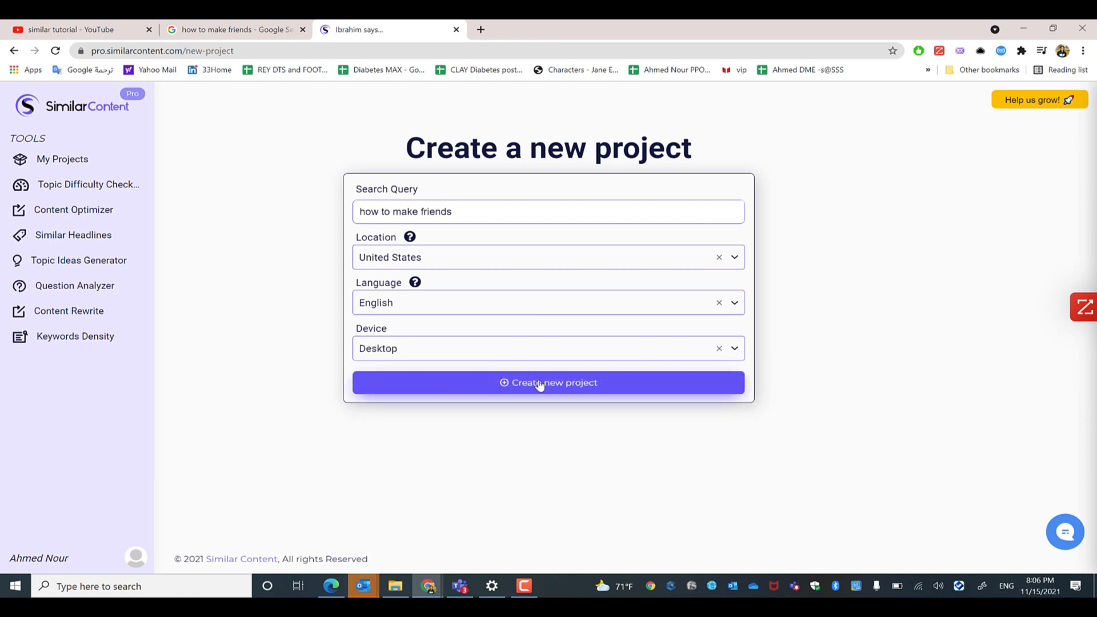
pyautogui.click(548, 383)
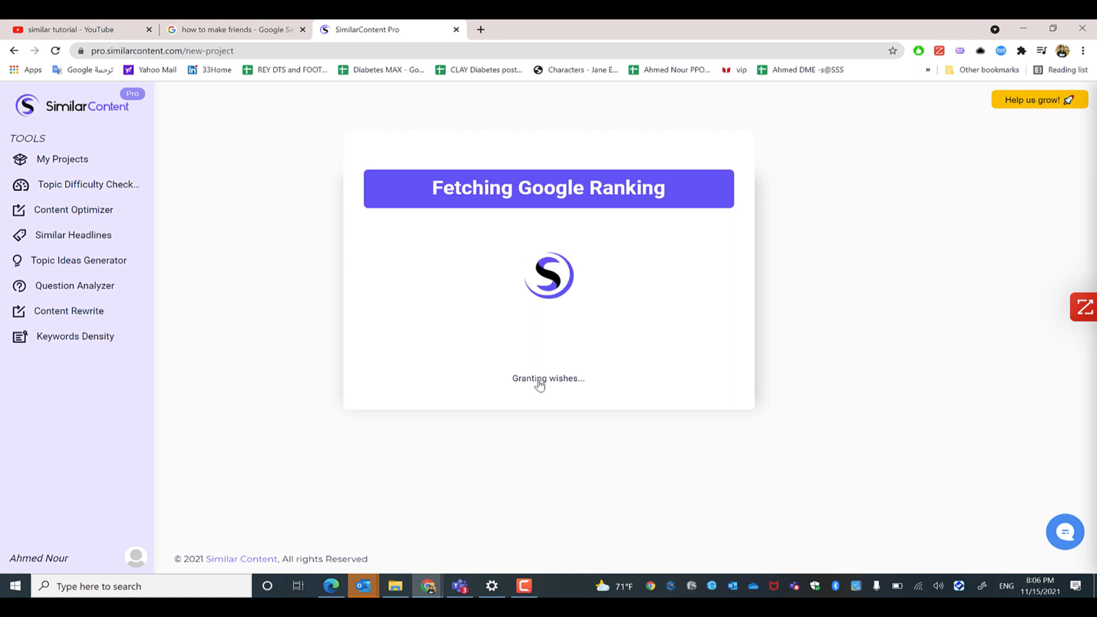
pyautogui.moveTo(533, 344)
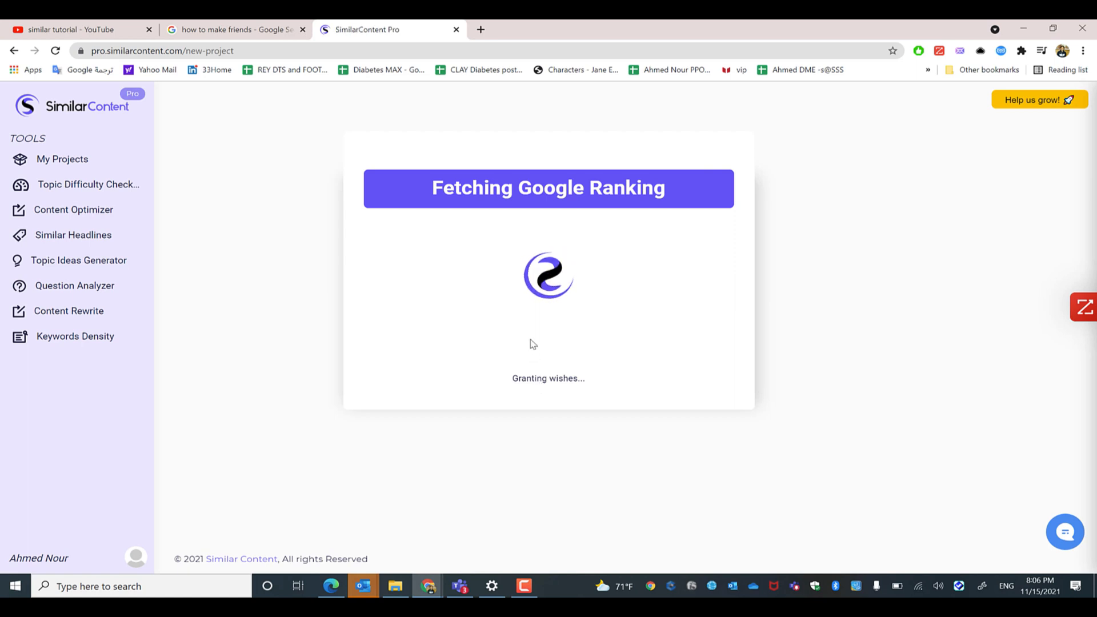